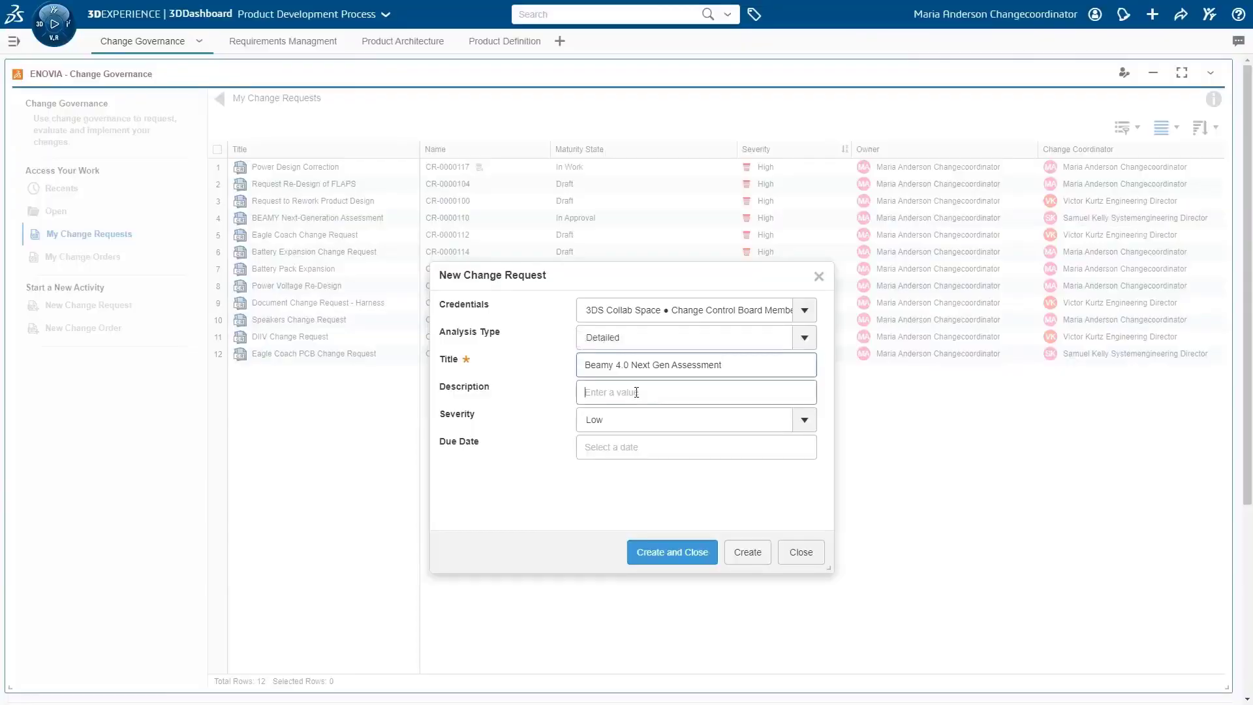
# Fill in the request's description and due date, then add Change Control Board (CCB) 5 as approver
pyautogui.click(804, 420)
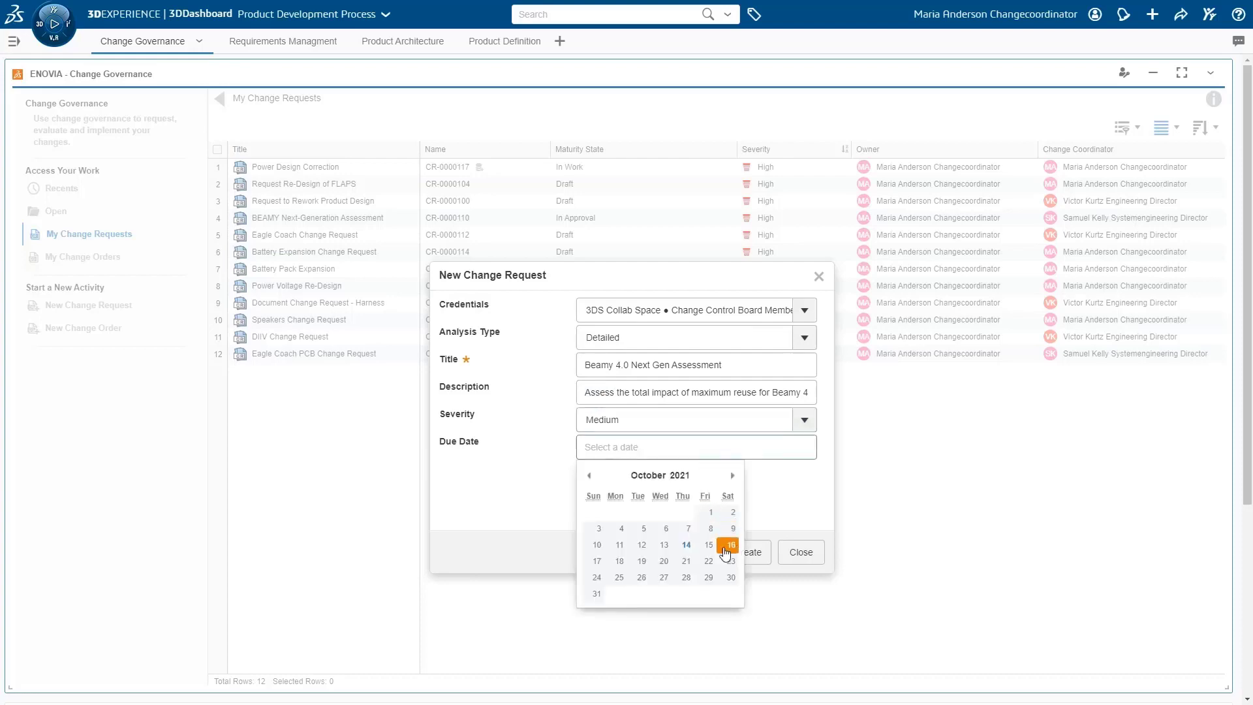
pyautogui.click(749, 552)
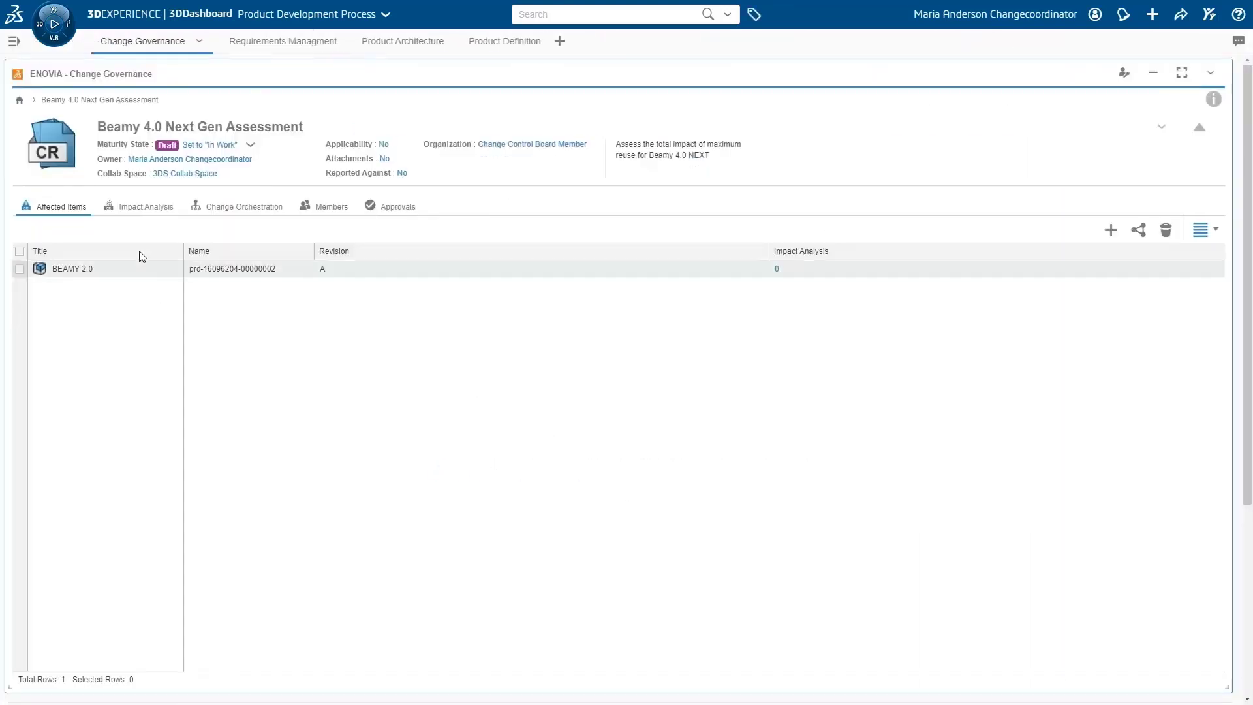
pyautogui.click(330, 205)
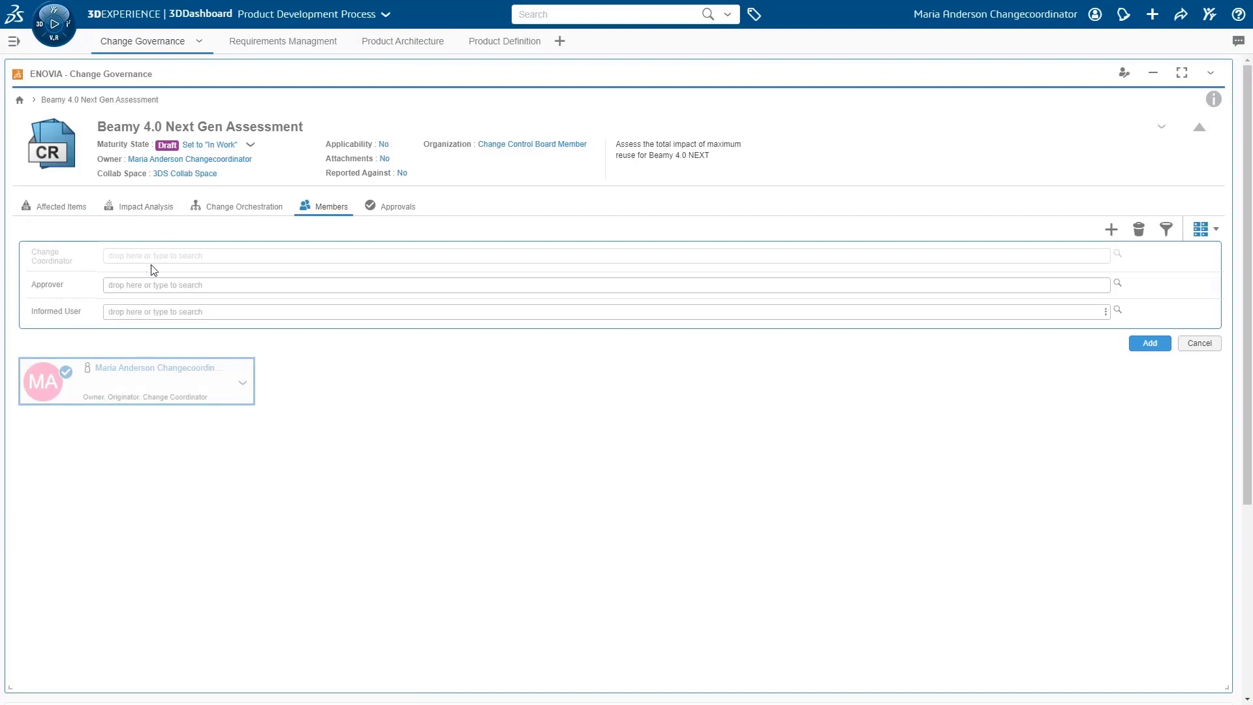
pyautogui.write('Change Control Board (CCB) 5')
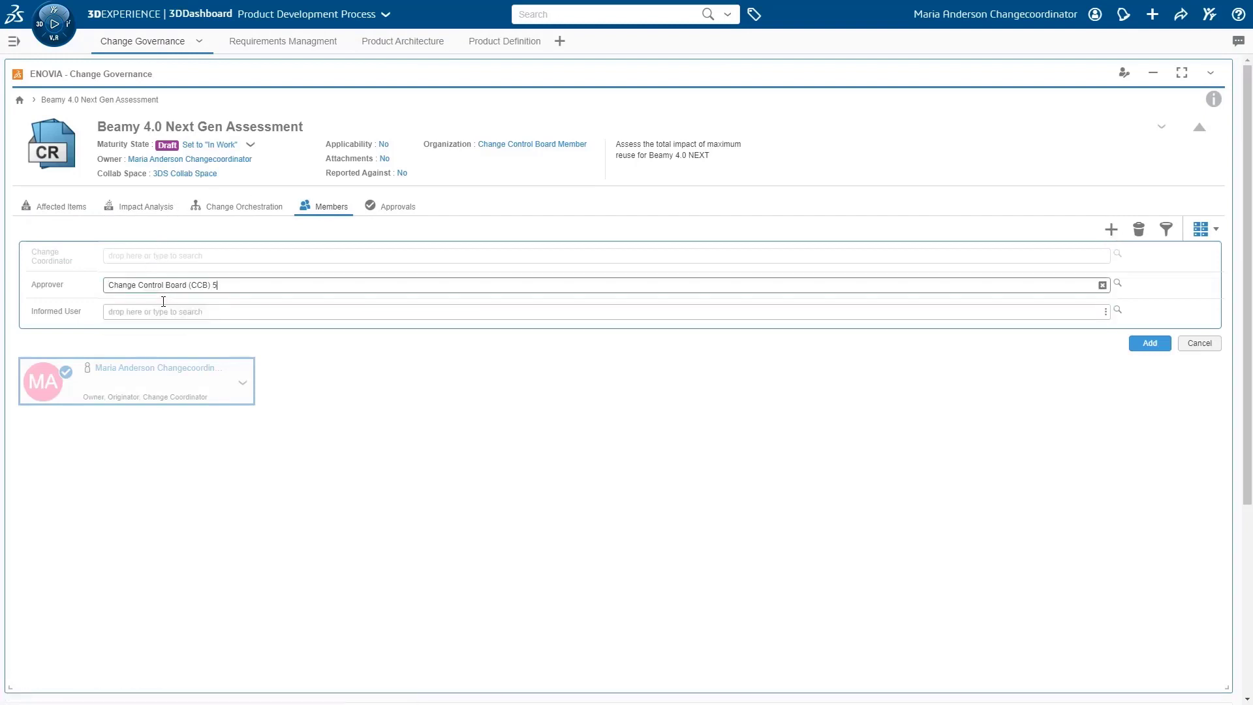
pyautogui.click(1148, 343)
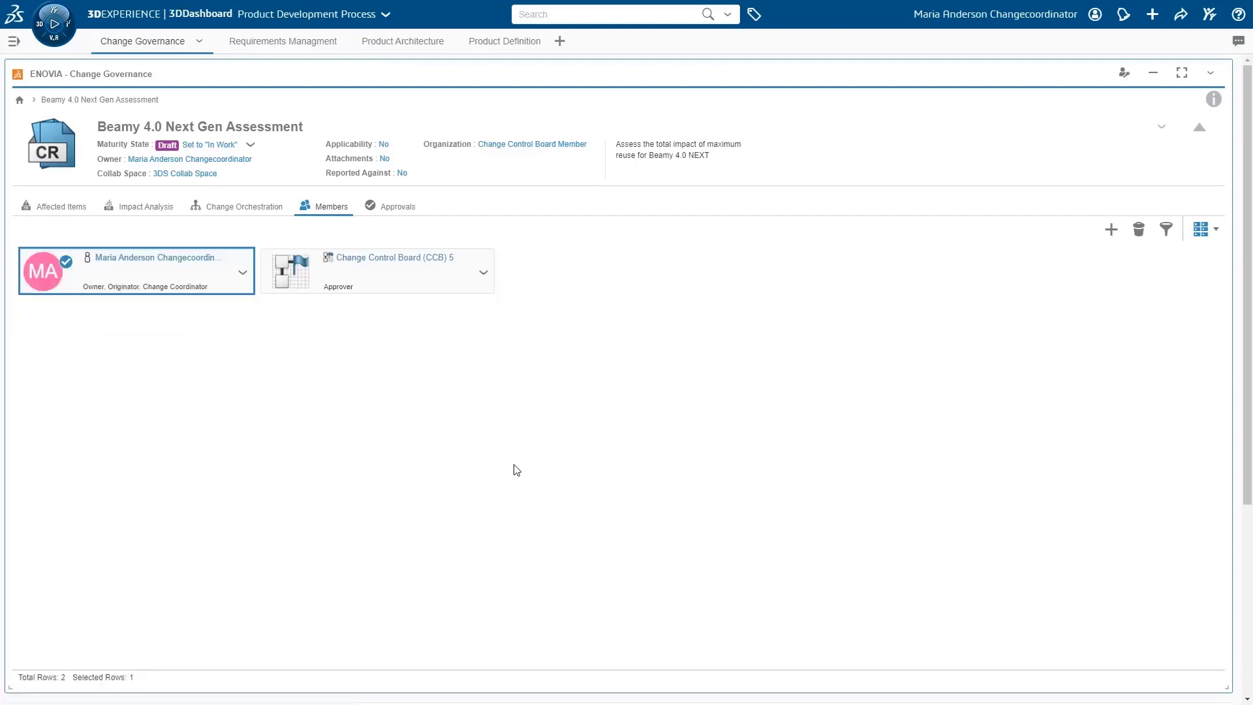
# Create impact analyses MCAD-FRAME-ENG, MCAD-SPEAKERS-ENG, ECAD-PCB-ENG and LCAD-SYS-ENG, finishing with Create and Close
pyautogui.click(145, 206)
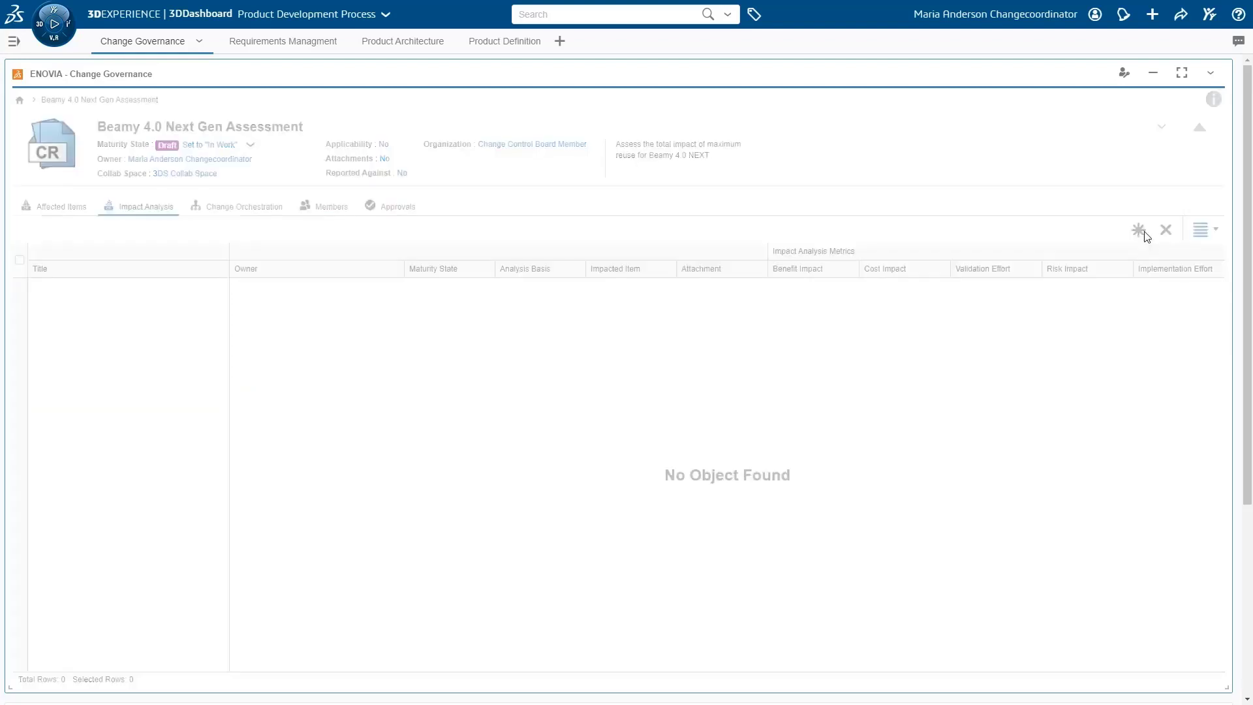
pyautogui.click(1138, 231)
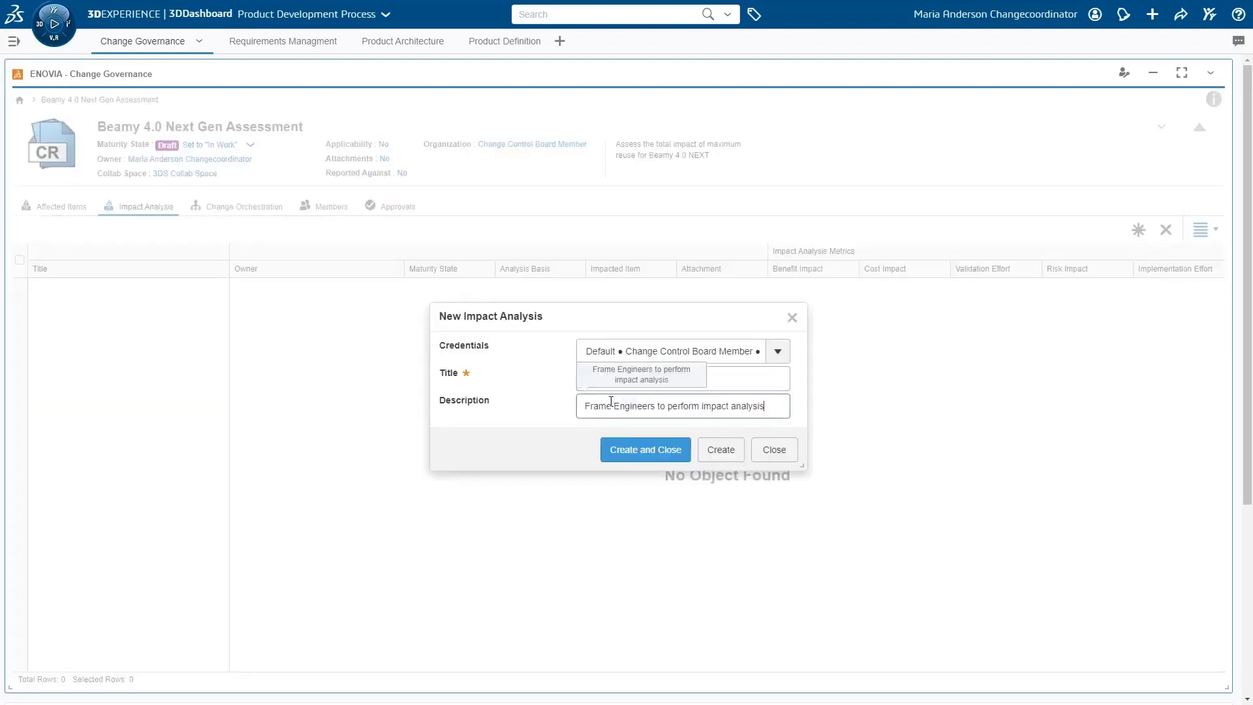
pyautogui.write('MCAD-FRAME-ENG')
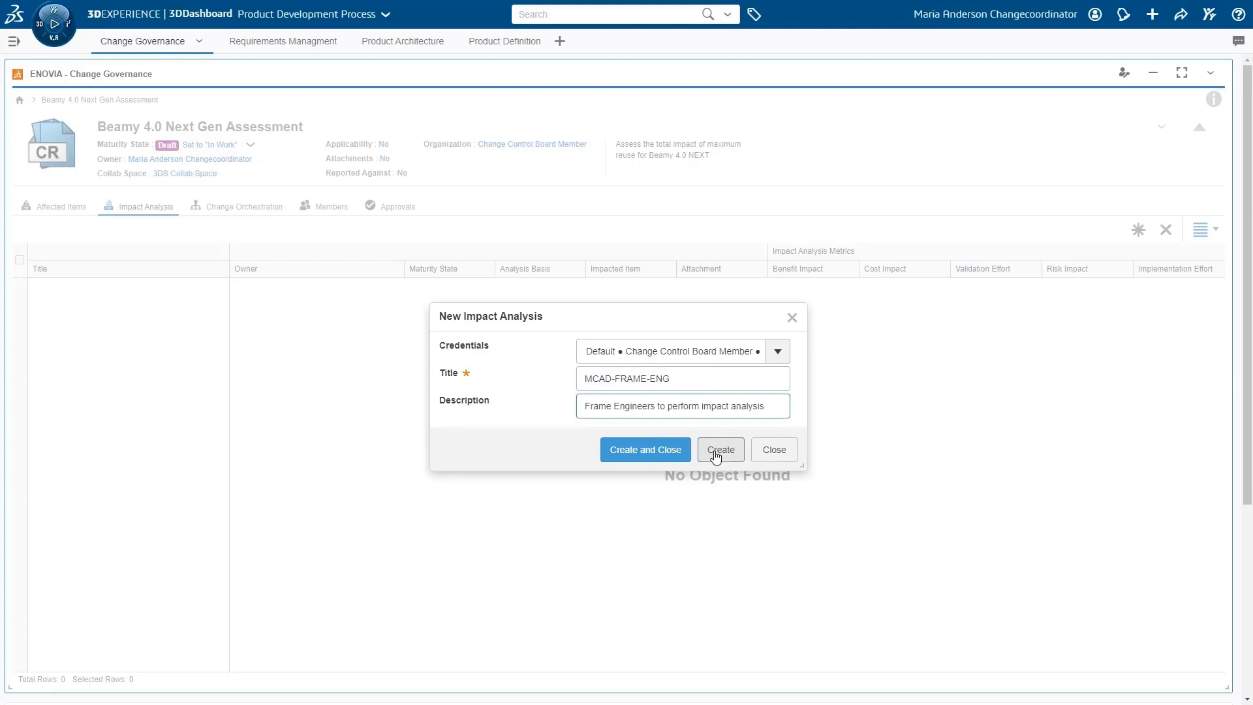
pyautogui.click(719, 449)
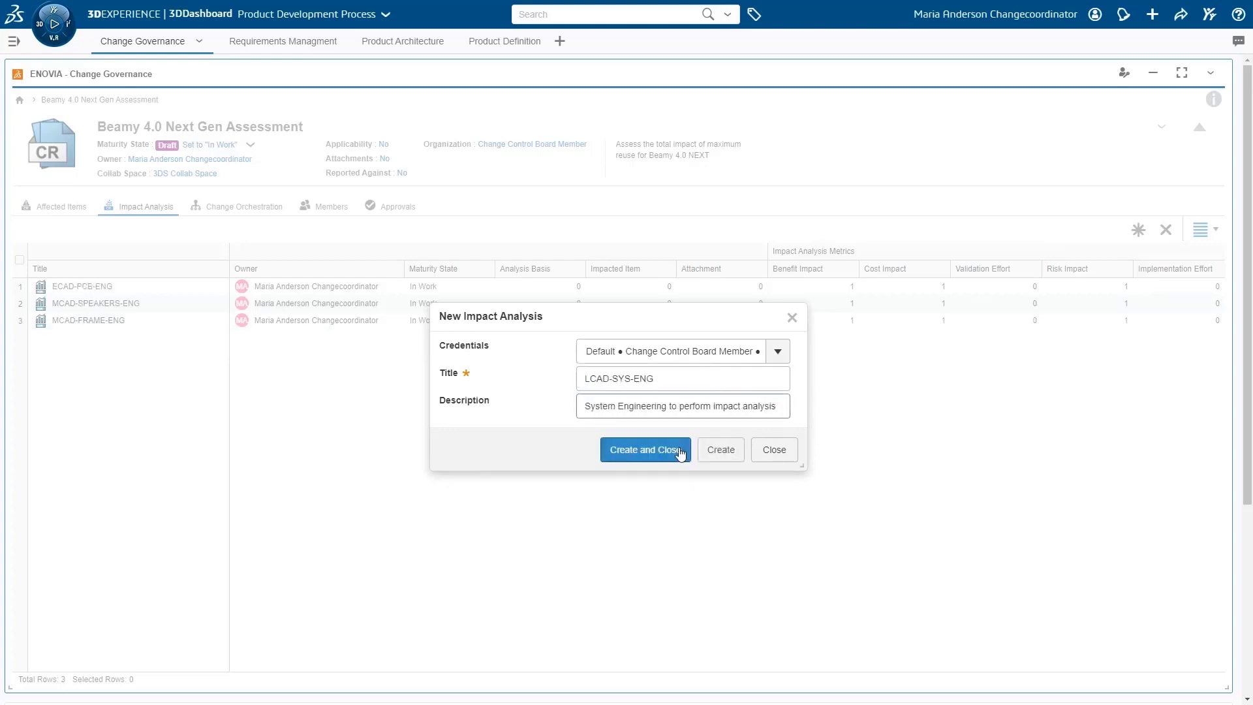
pyautogui.click(643, 449)
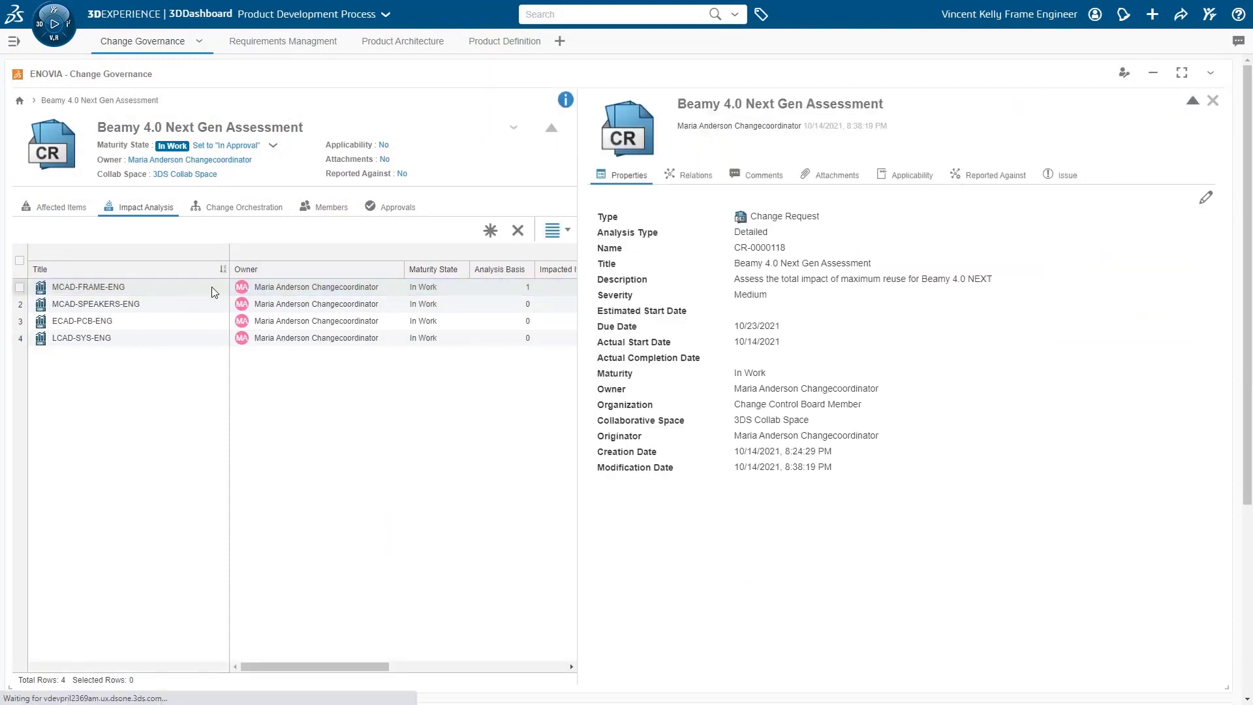
# Open MCAD-FRAME-ENG, review its three impacted frame items, and attach the BEAMY-FRAME-4.0 document
pyautogui.click(89, 286)
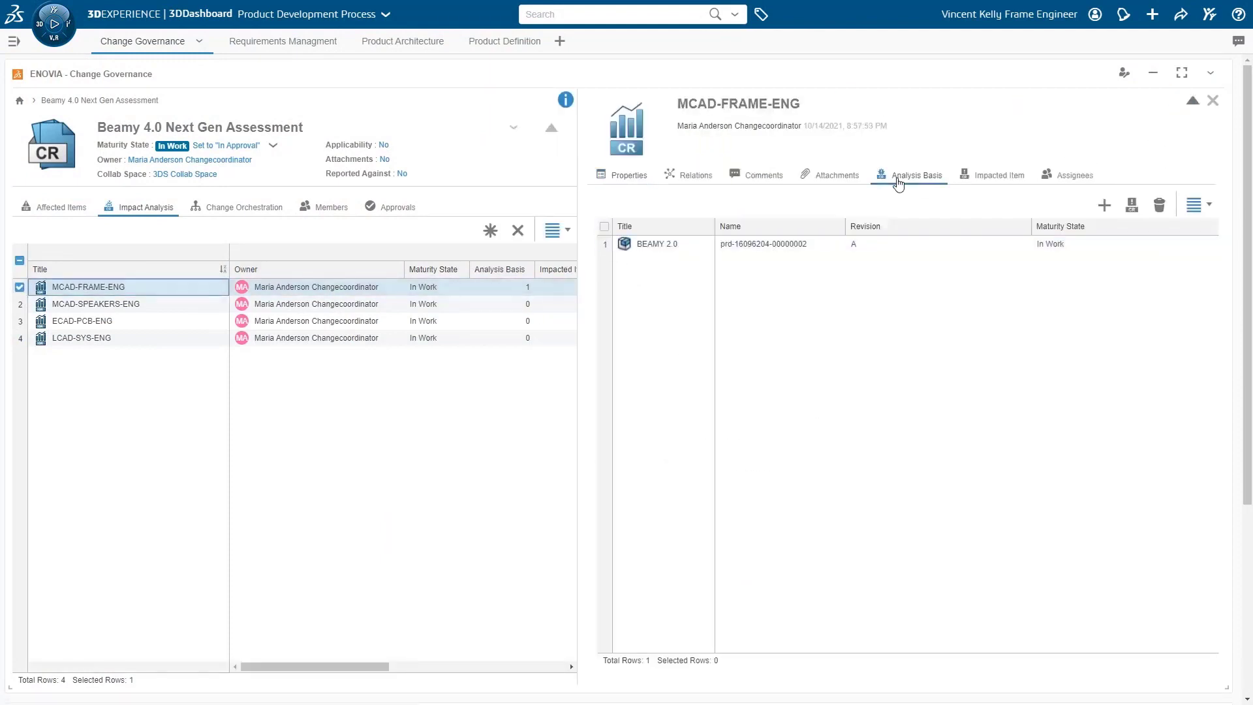
pyautogui.click(997, 175)
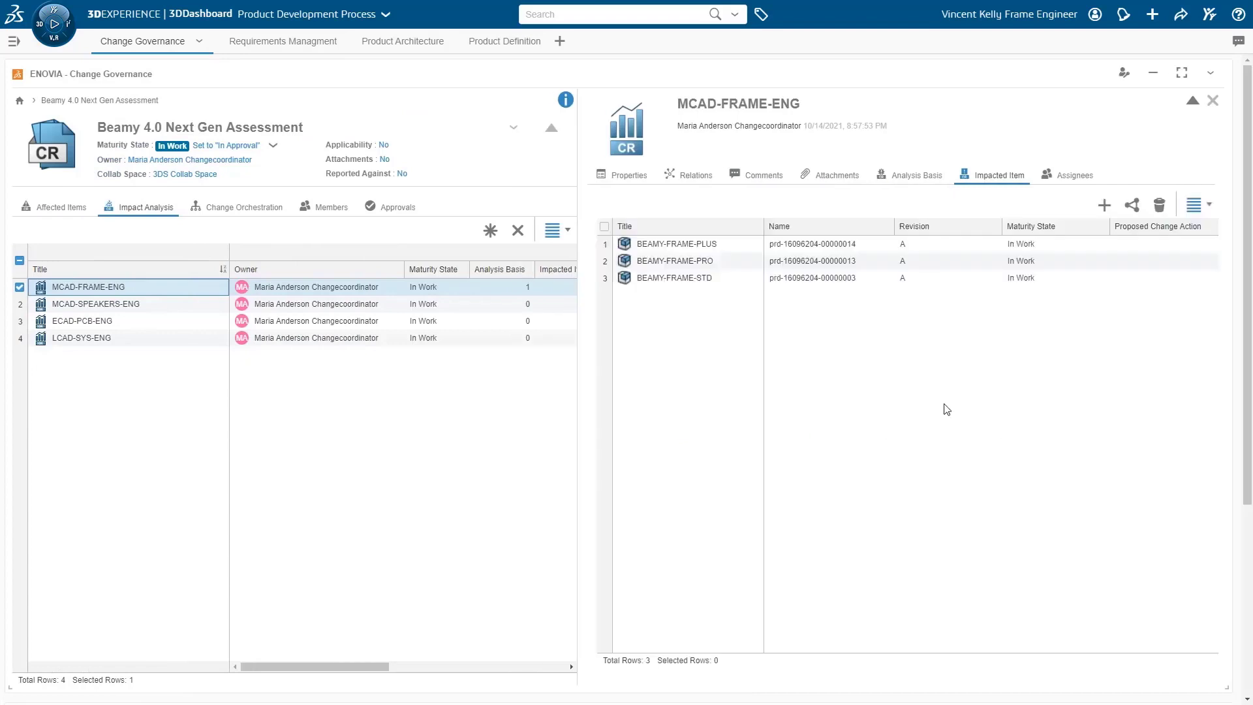
pyautogui.moveTo(944, 392)
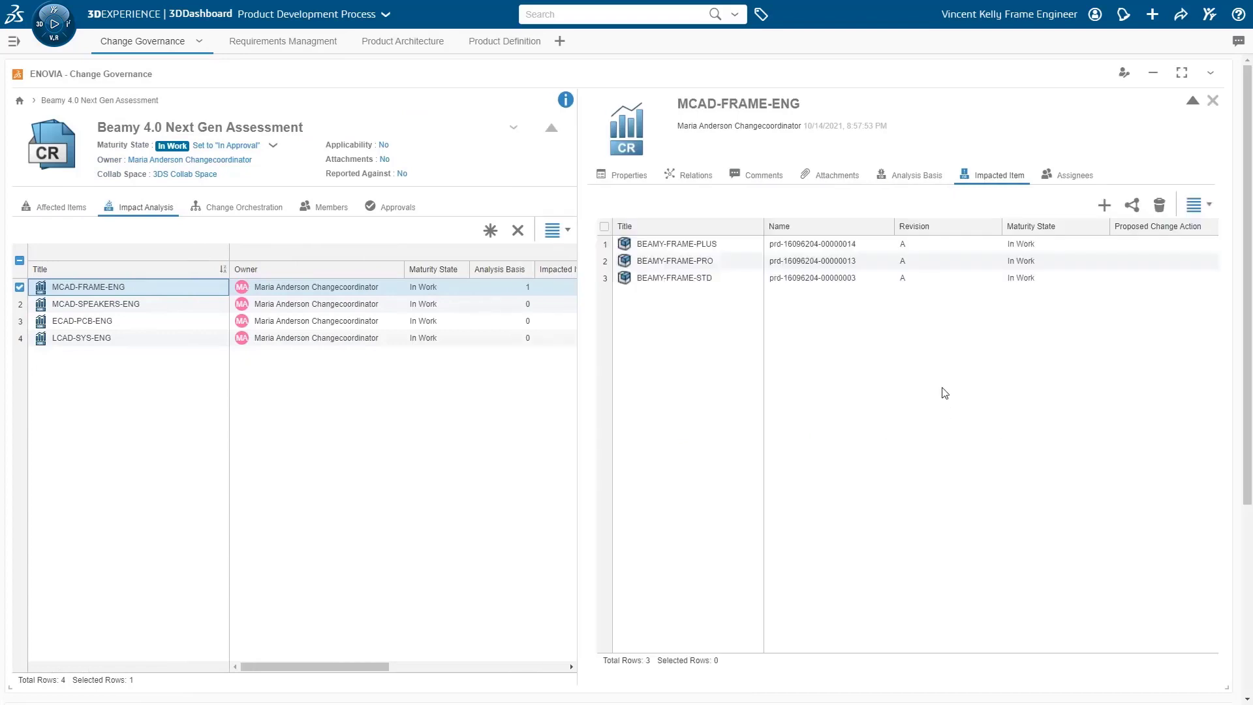
pyautogui.moveTo(836, 174)
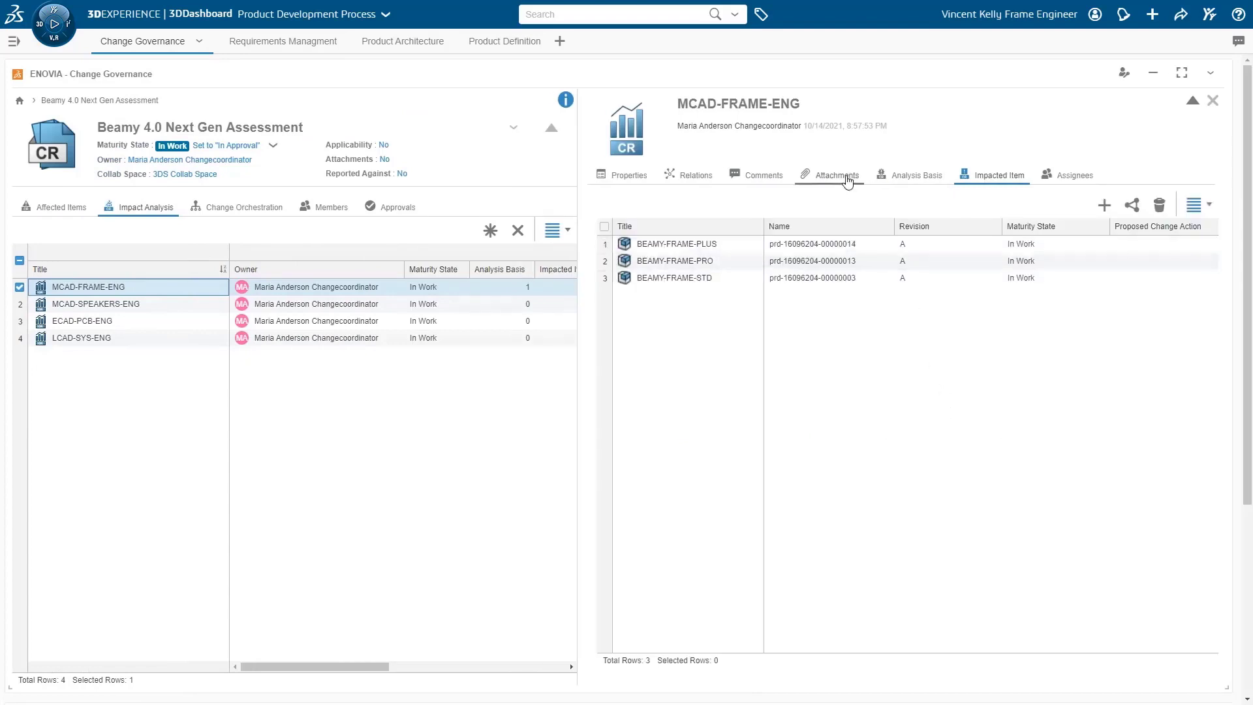
pyautogui.click(836, 174)
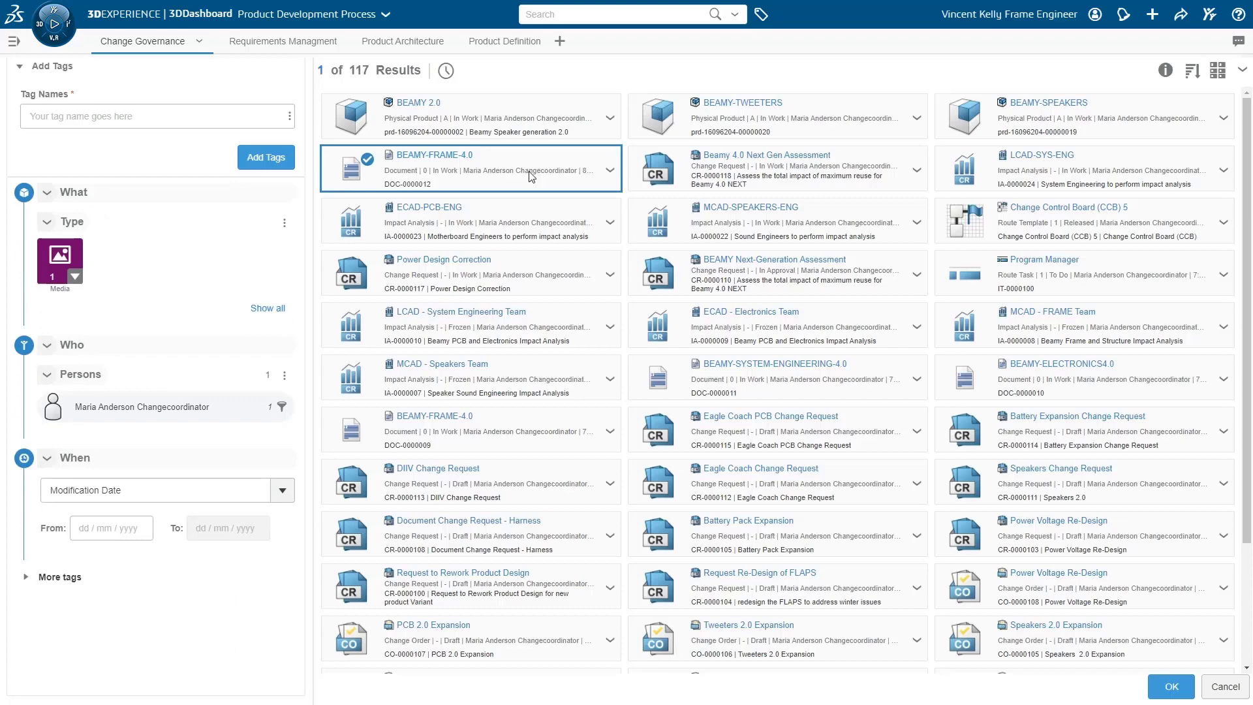
pyautogui.moveTo(1170, 686)
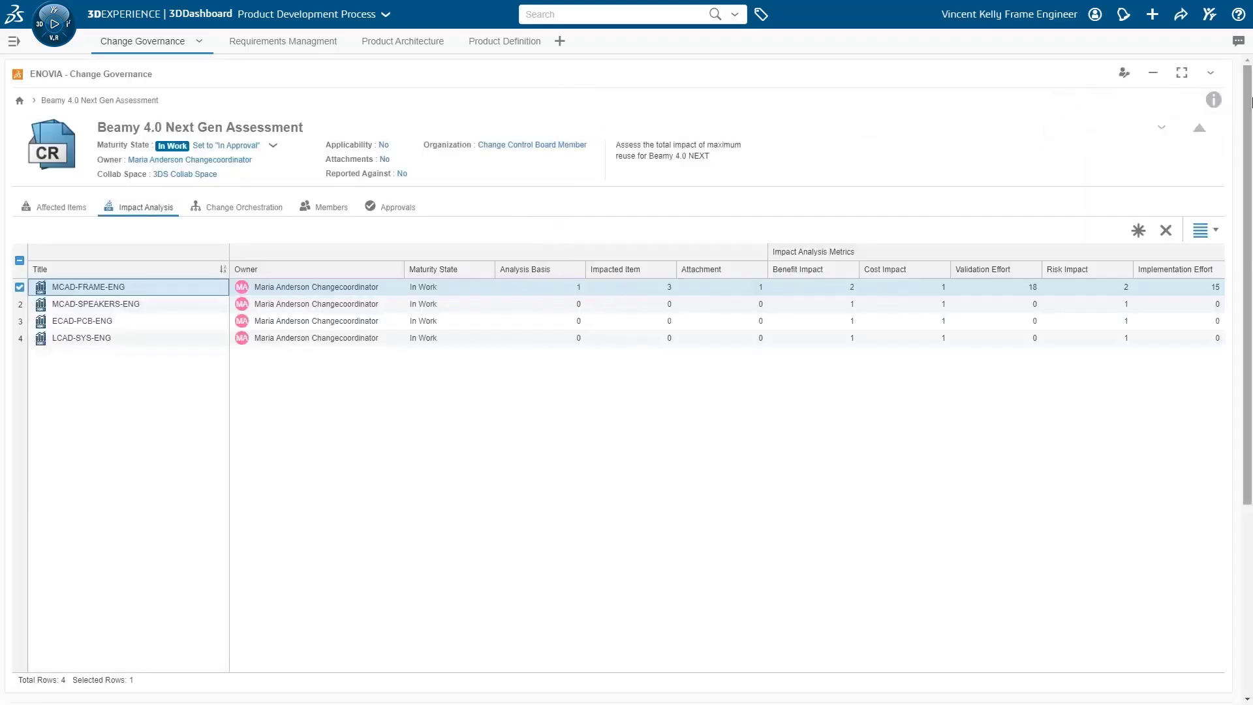
# Edit MCAD-SPEAKERS-ENG metrics to benefit 4, cost 3, validation 21, risk 3, effort 15
pyautogui.click(96, 304)
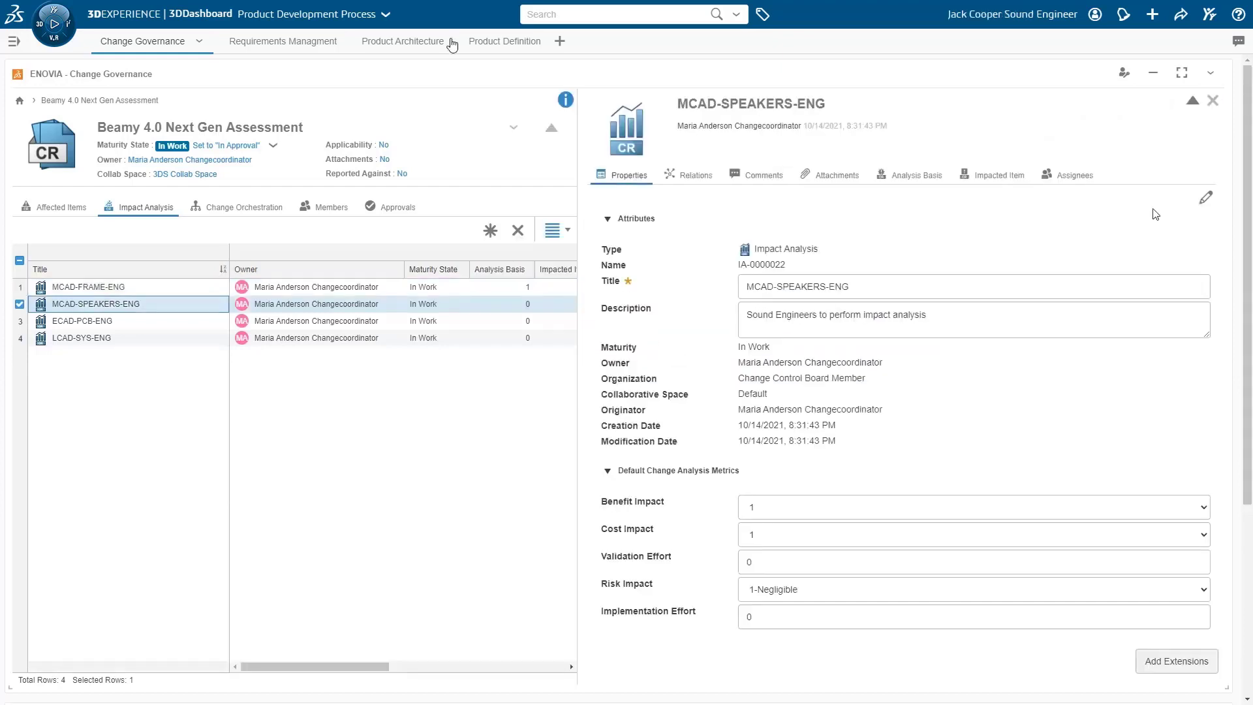
pyautogui.click(972, 589)
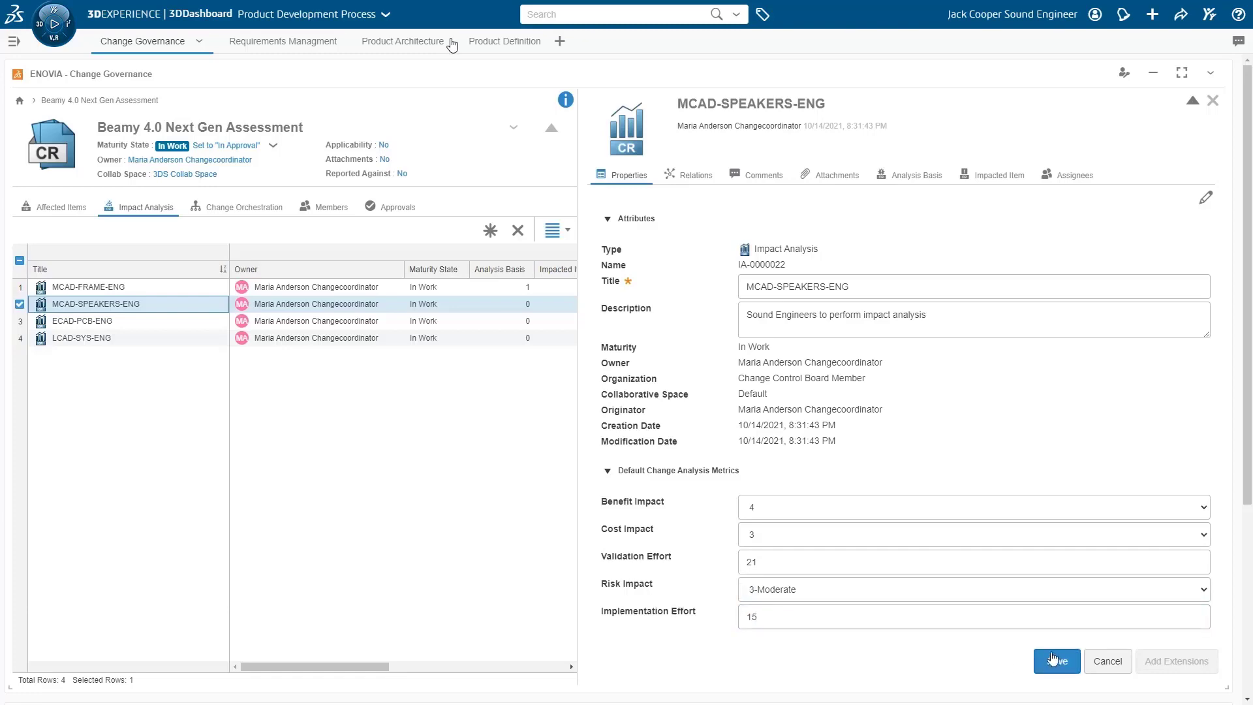
pyautogui.click(1055, 661)
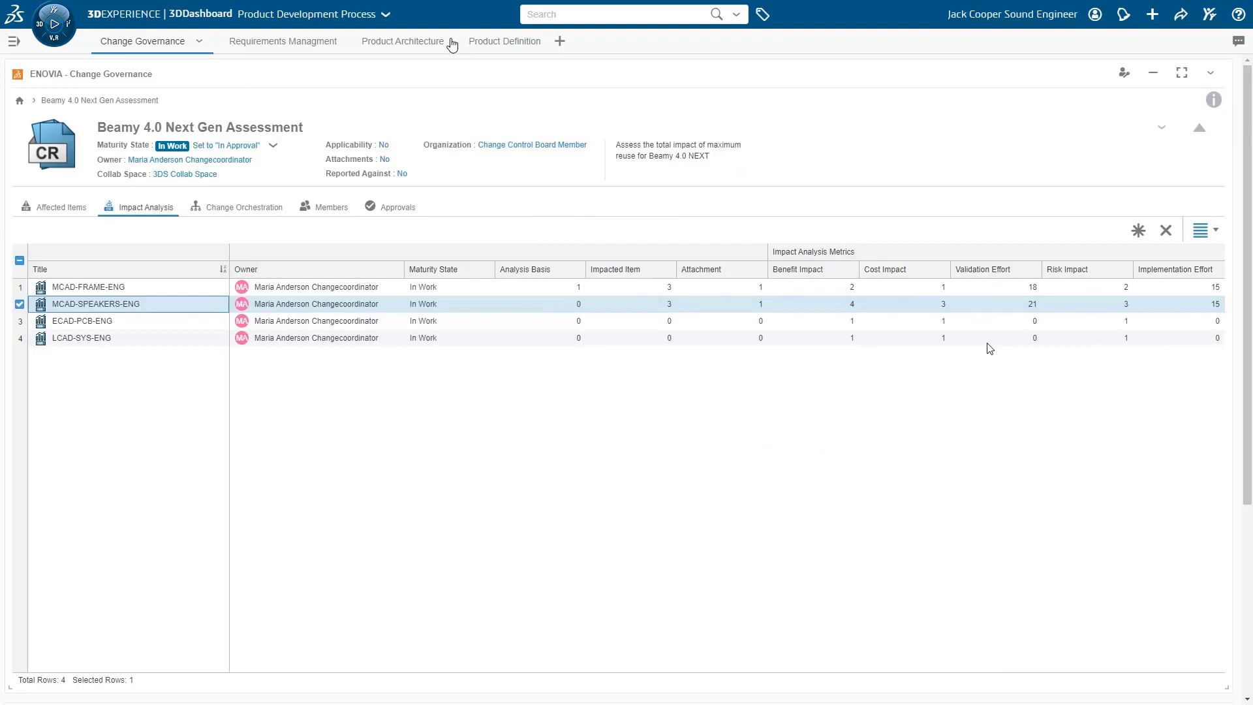
pyautogui.moveTo(1031, 310)
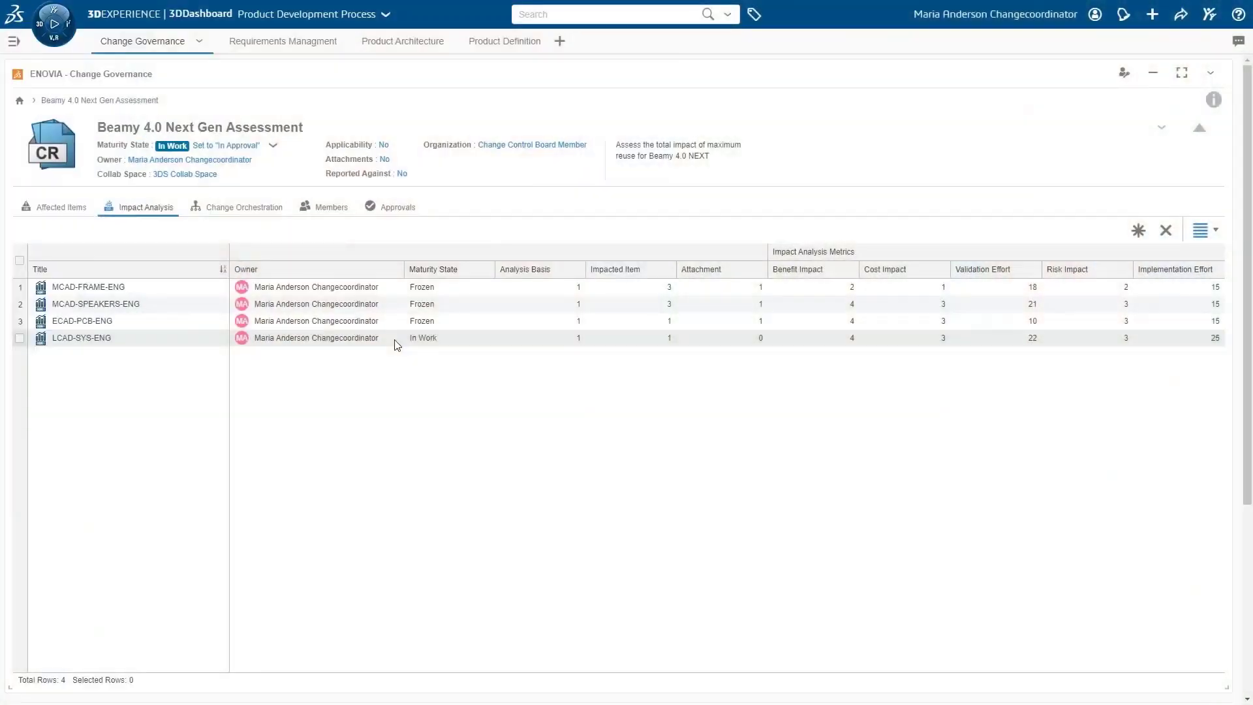
# Freeze LCAD-SYS-ENG, move the change request to In Approval, and show its approval route
pyautogui.rightClick(316, 337)
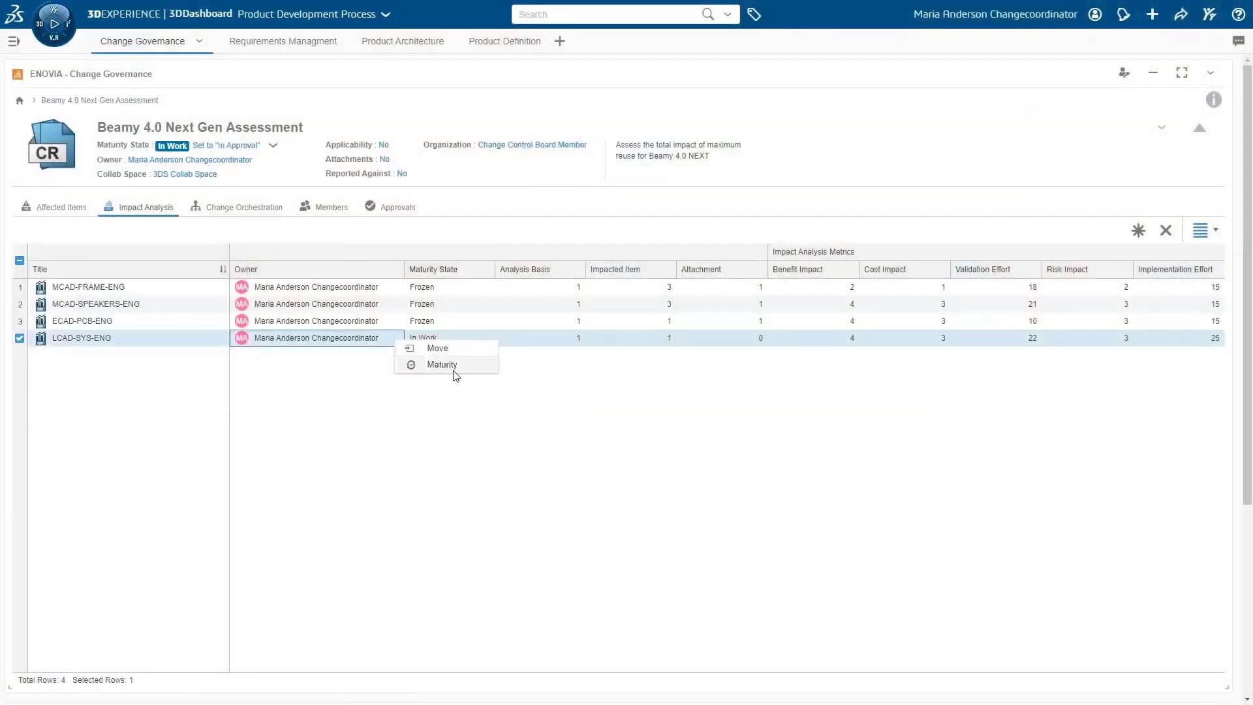
pyautogui.click(442, 364)
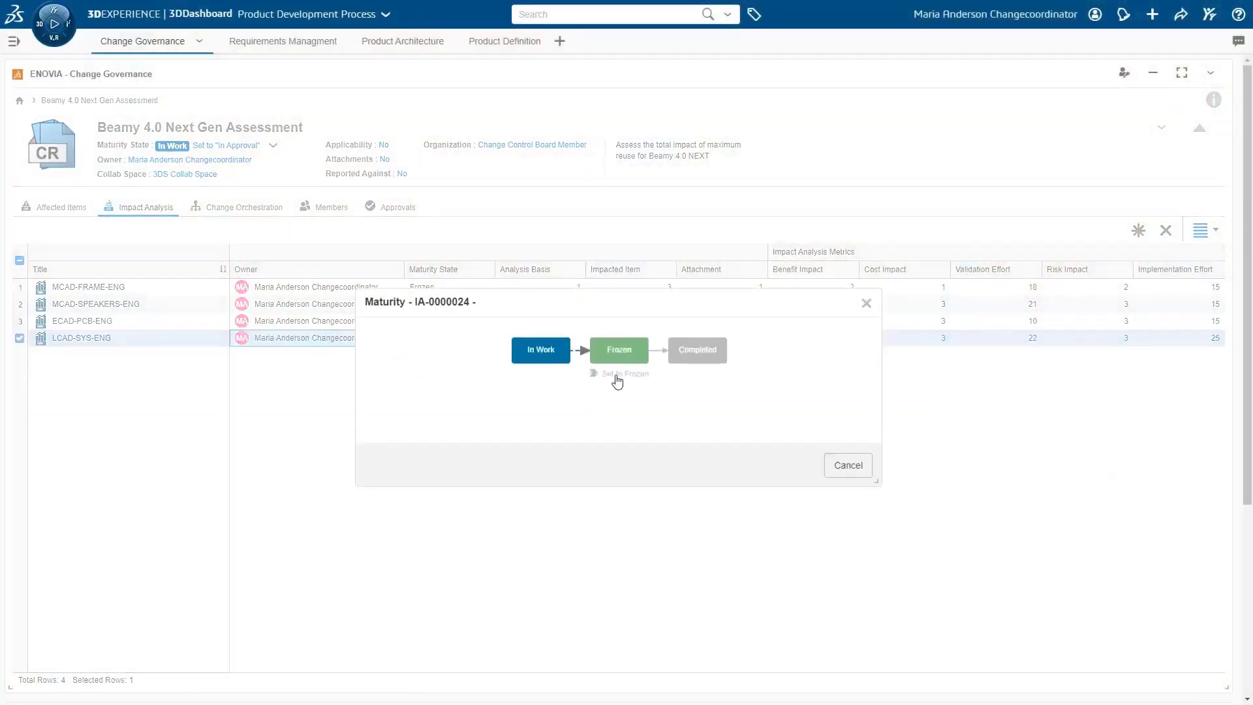
pyautogui.click(624, 373)
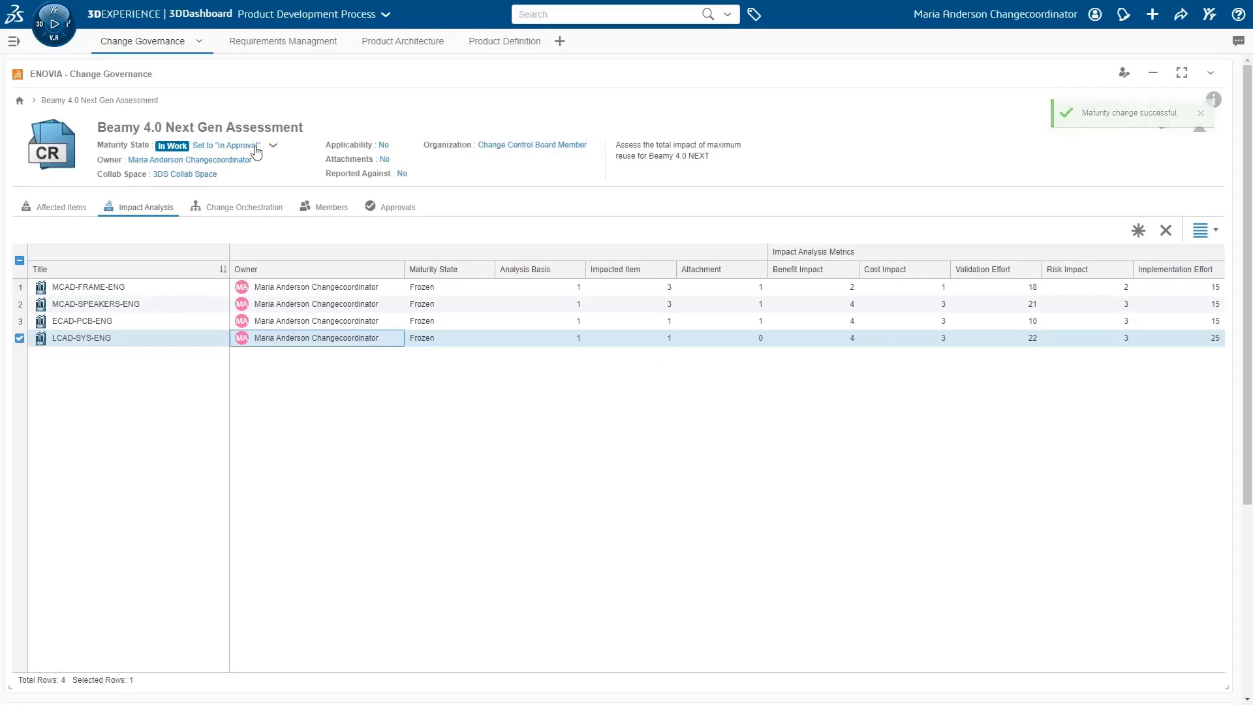
pyautogui.click(227, 145)
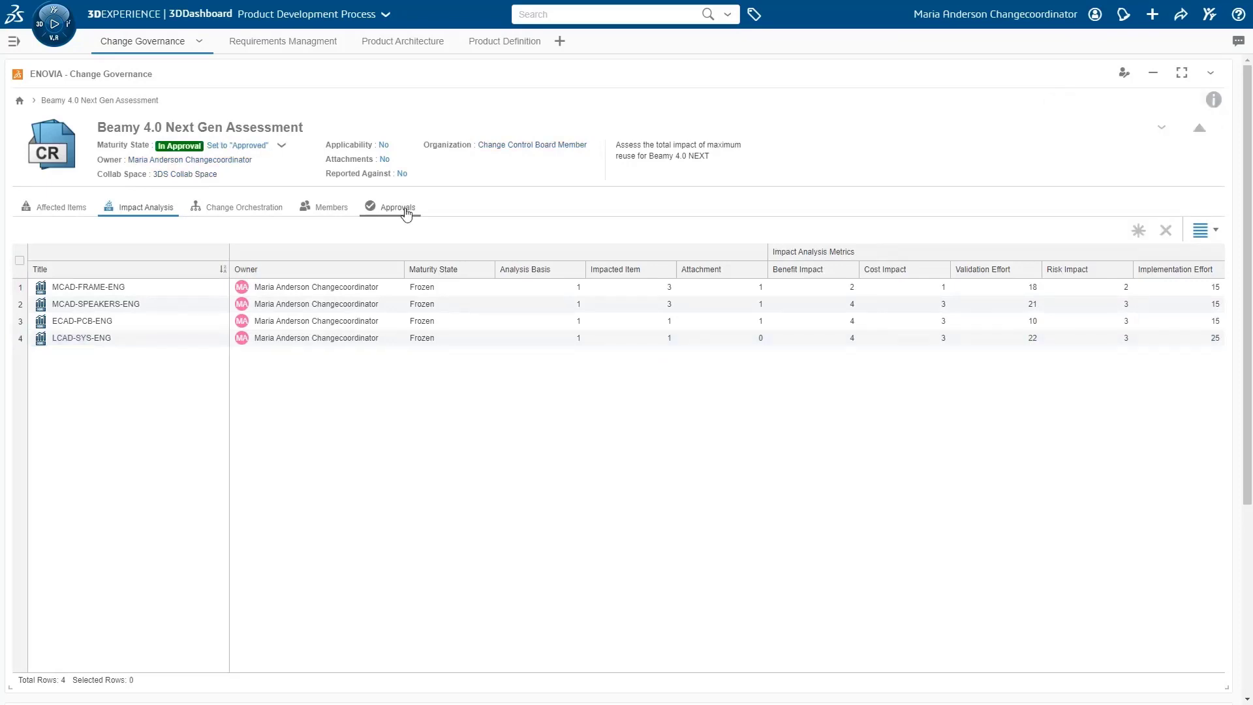
pyautogui.click(397, 206)
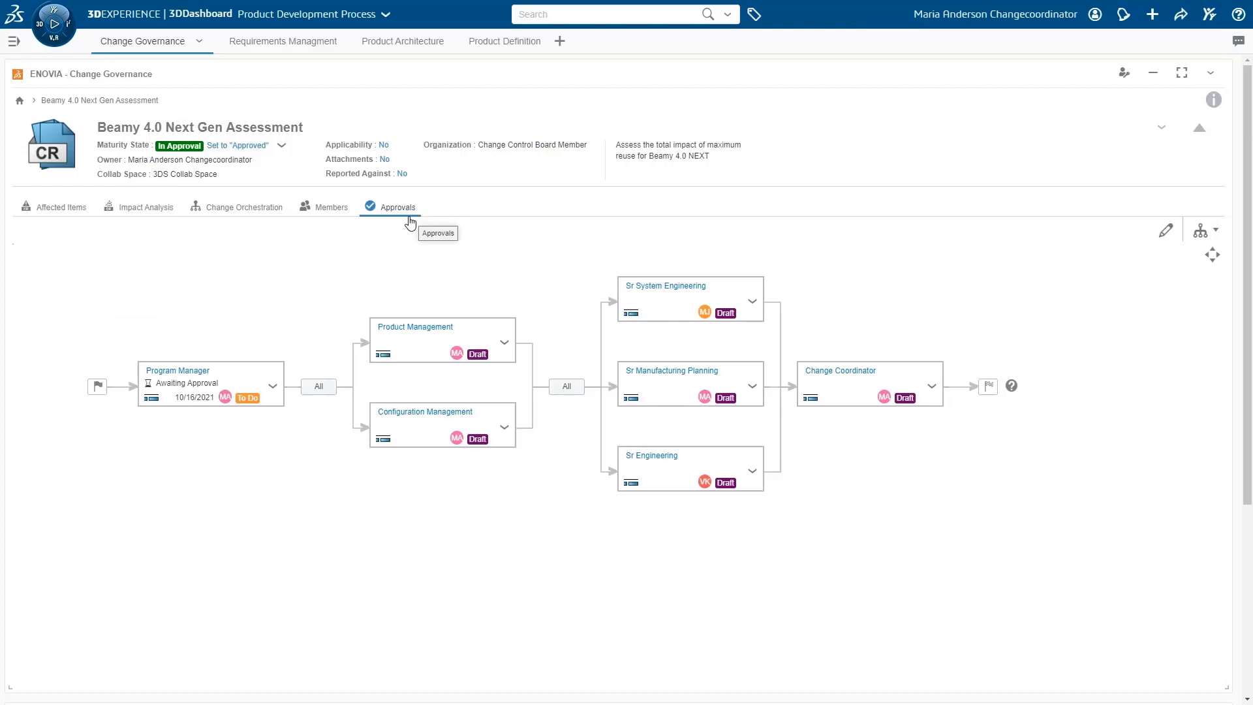